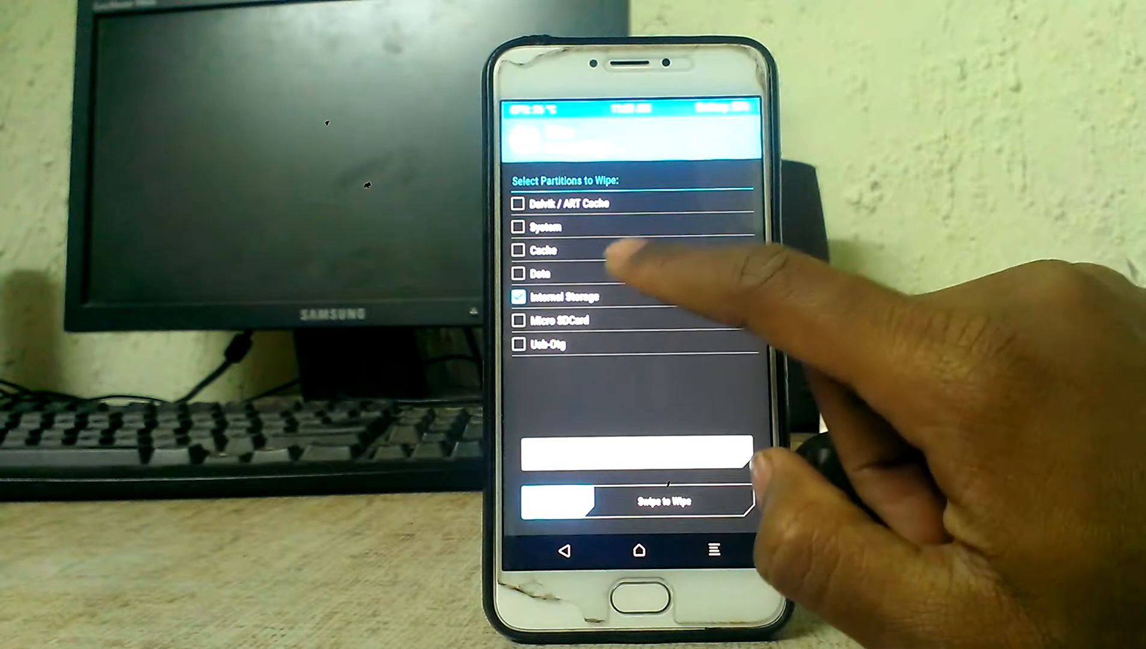
# Tick the Internal Storage checkbox in the Select Partitions to Wipe list.
pyautogui.click(521, 250)
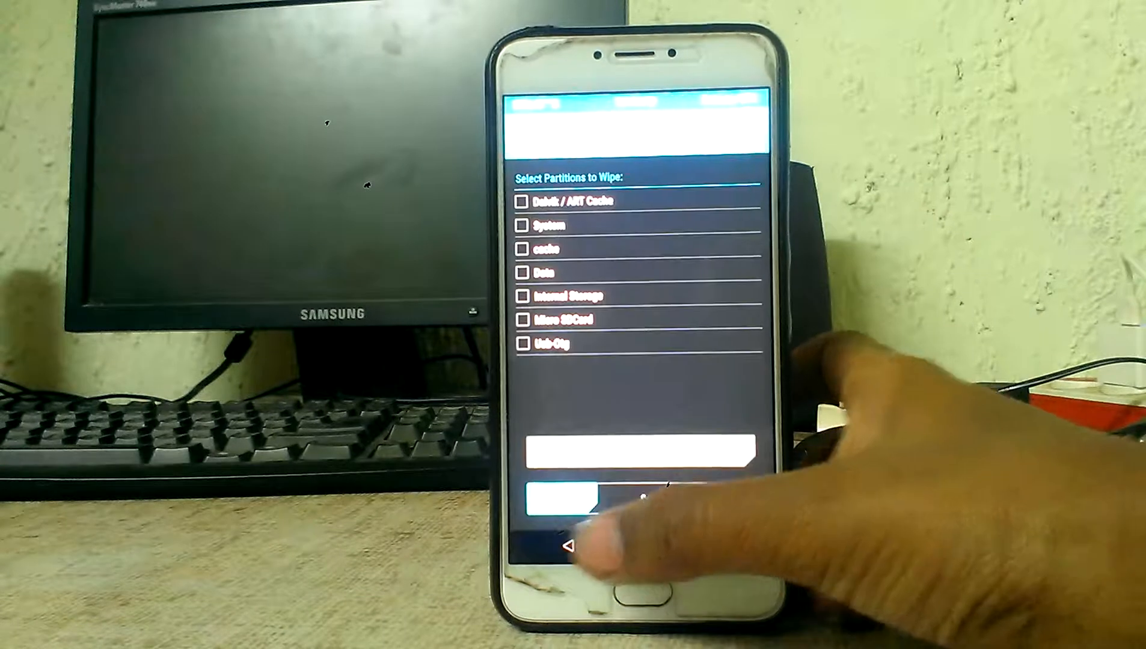
# Tick Usb-Otg so it is the only partition marked for wiping.
pyautogui.click(527, 344)
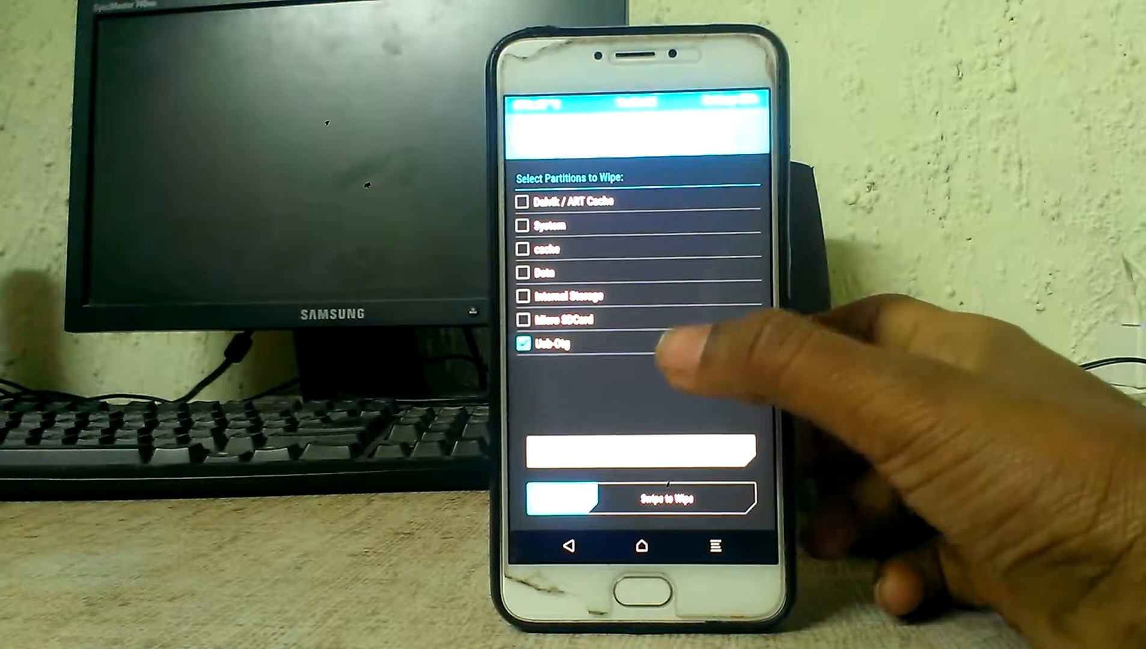